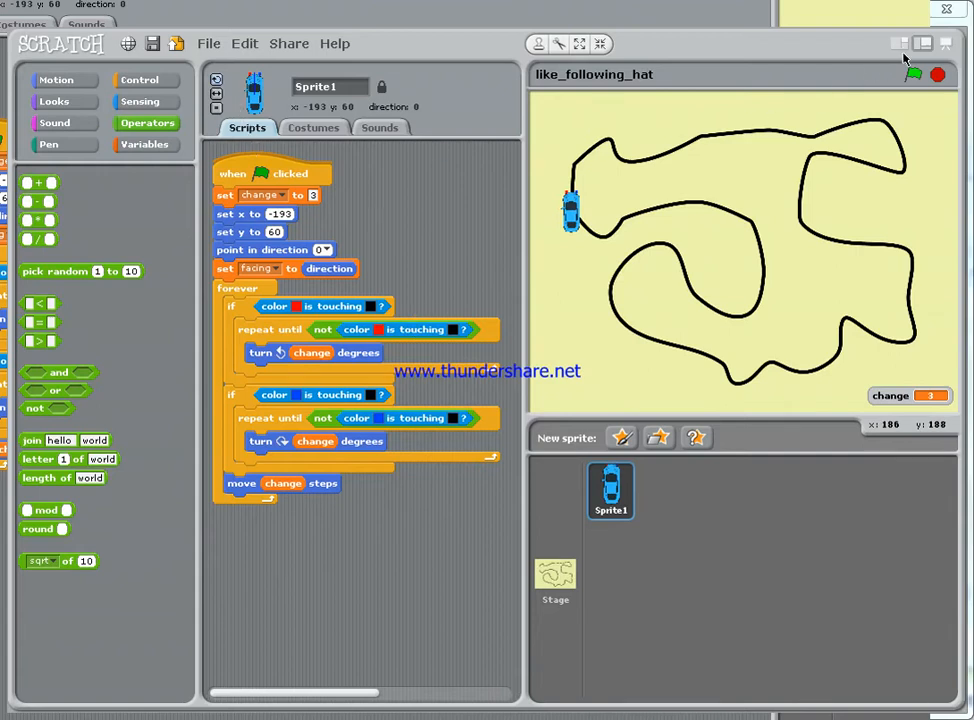
# Start the green-flag script so the blue car drives along the black track line
pyautogui.click(912, 74)
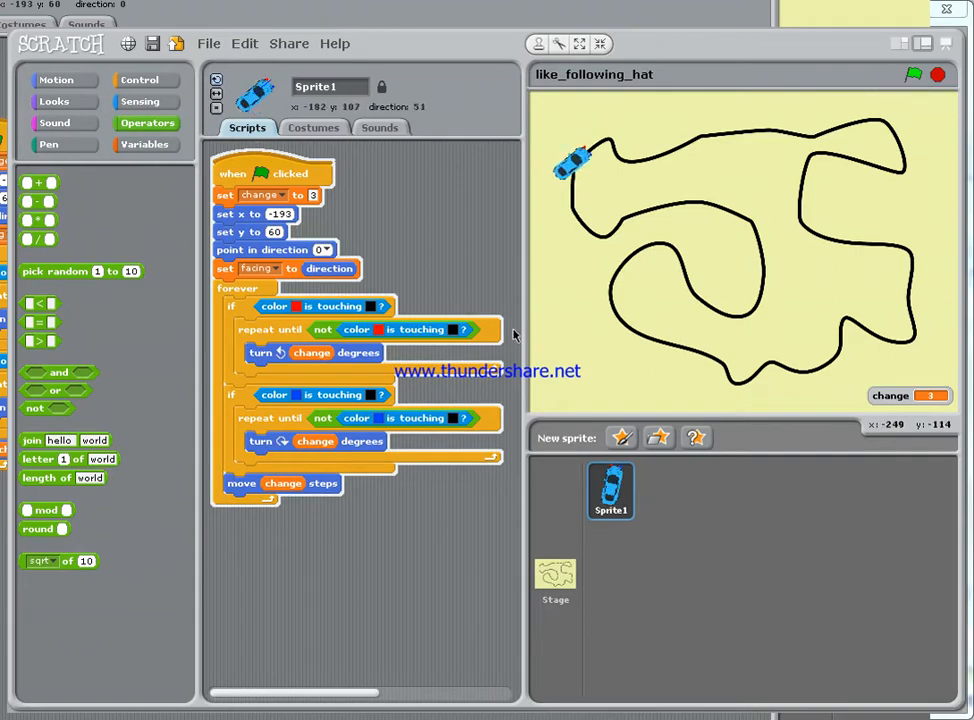